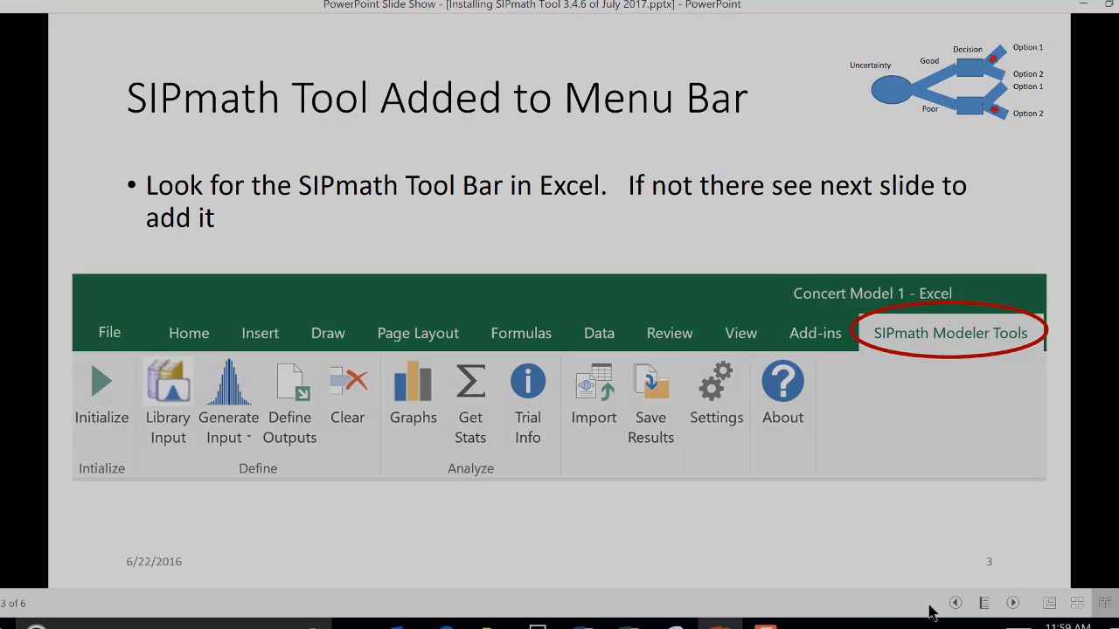
Download the Windows SIPmath Tools installer with the member login and run it.
{"action": "left_click", "coordinate": [624, 612]}
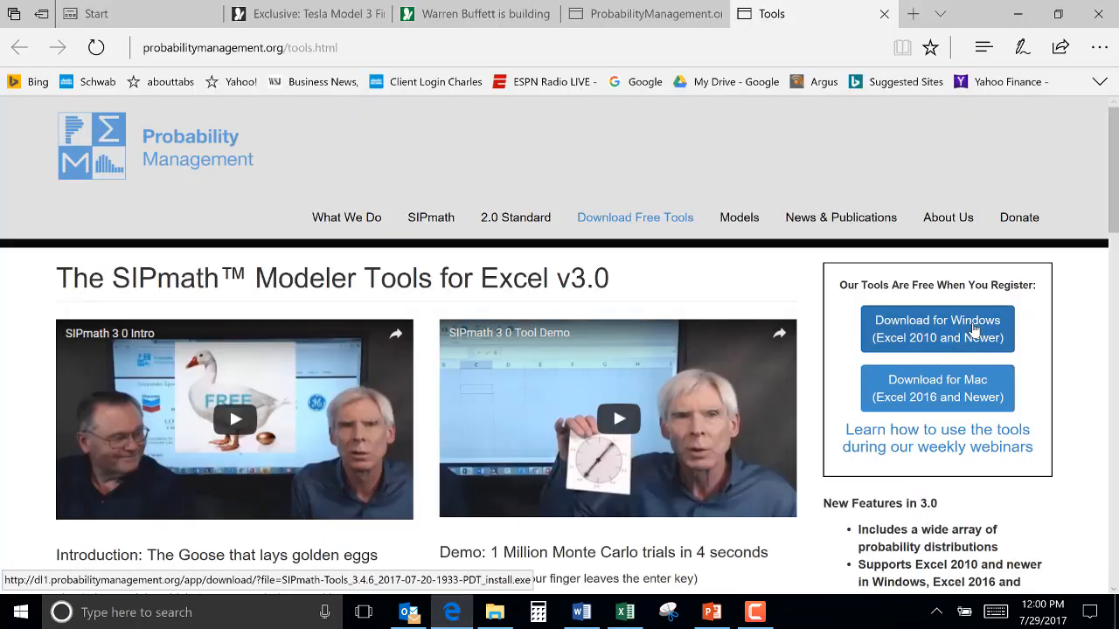
{"action": "left_click", "coordinate": [936, 329]}
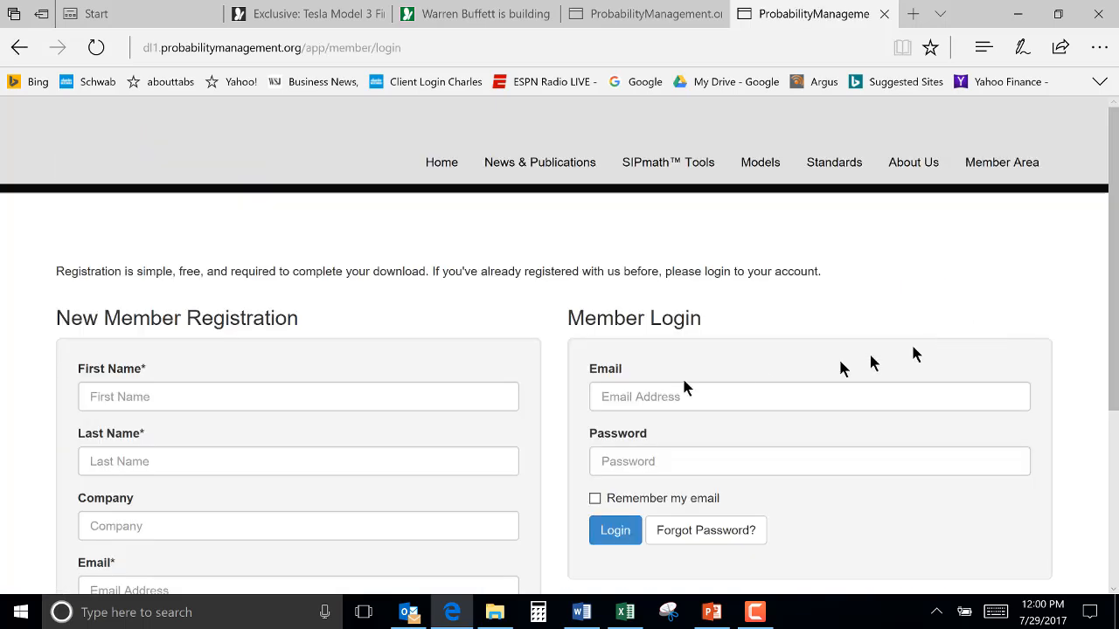
{"action": "mouse_move", "coordinate": [618, 404]}
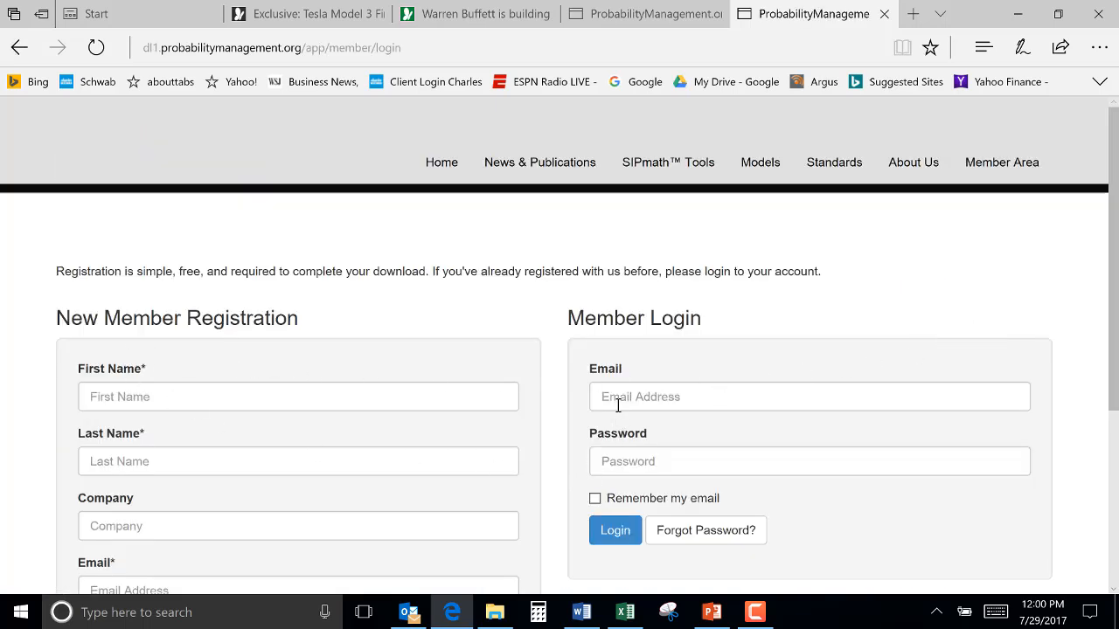
{"action": "left_click", "coordinate": [614, 530]}
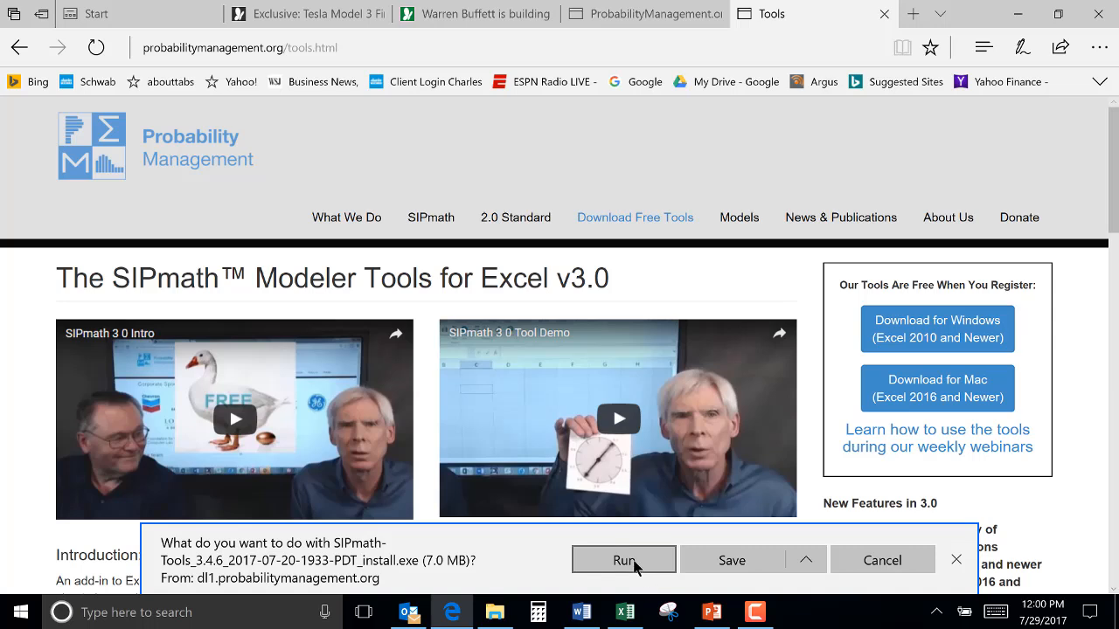
{"action": "left_click", "coordinate": [623, 560]}
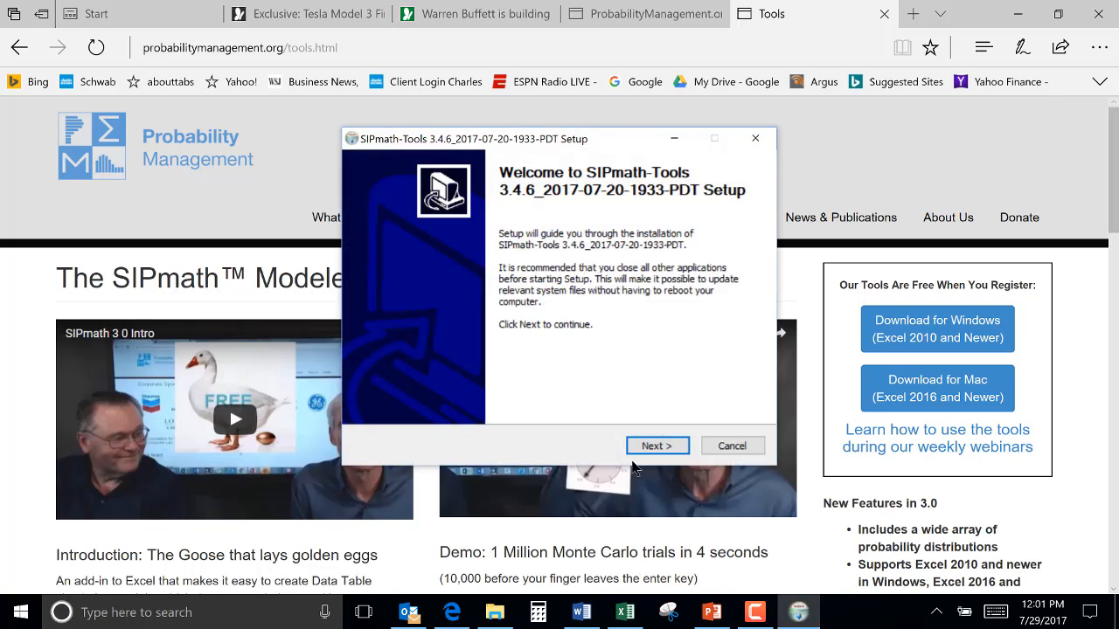
Install SIPmath Tools with the licence accepted and the default SIPmath folder.
{"action": "left_click", "coordinate": [657, 446]}
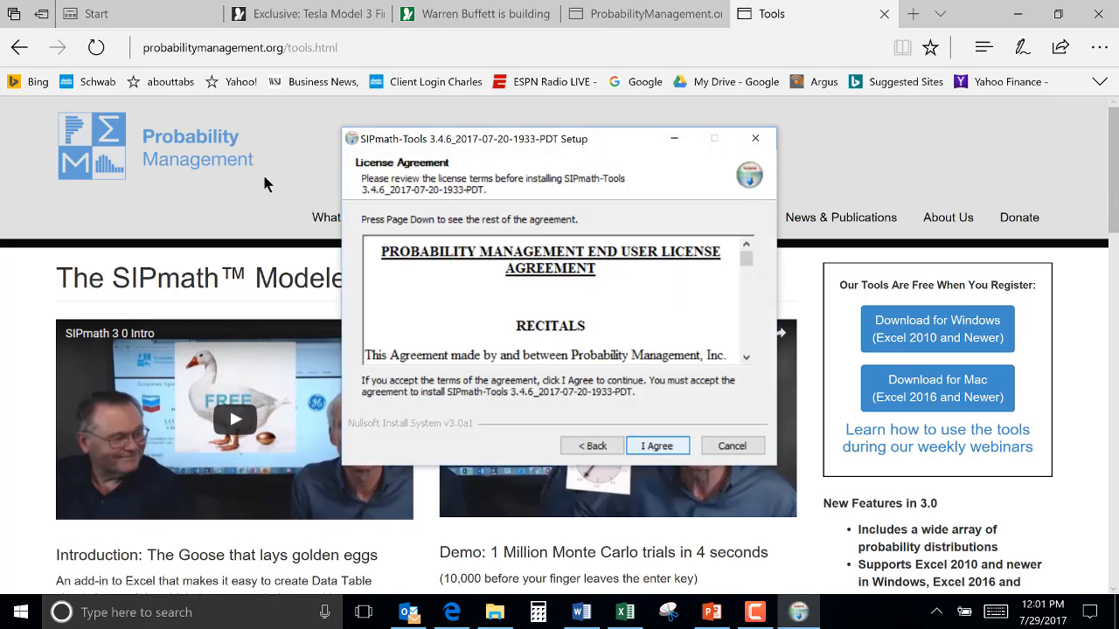
{"action": "left_click", "coordinate": [658, 446]}
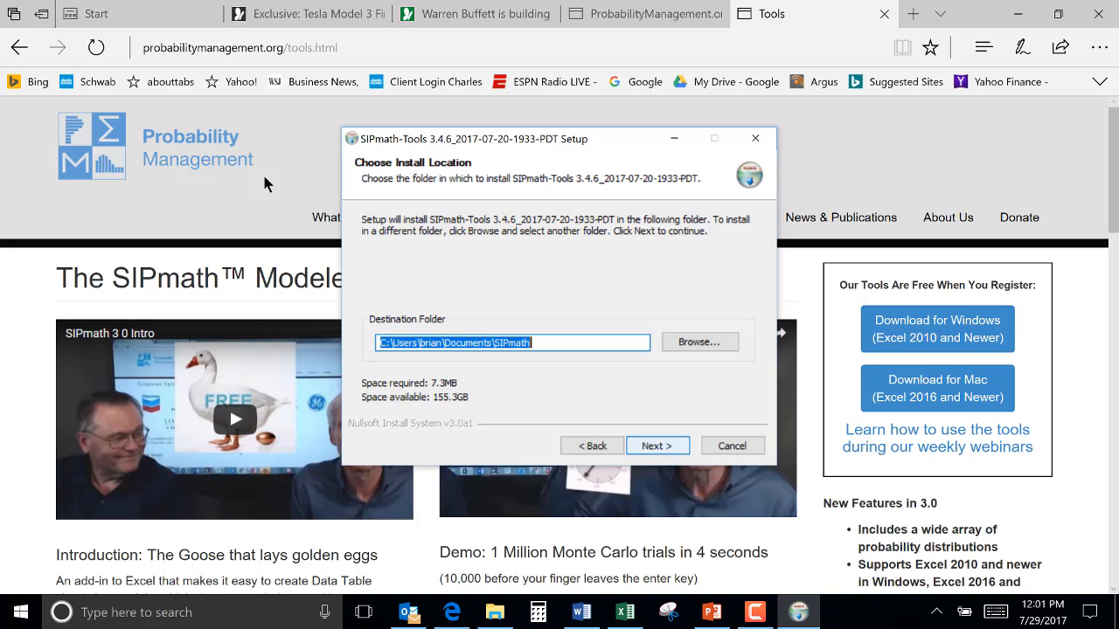
{"action": "mouse_move", "coordinate": [448, 287]}
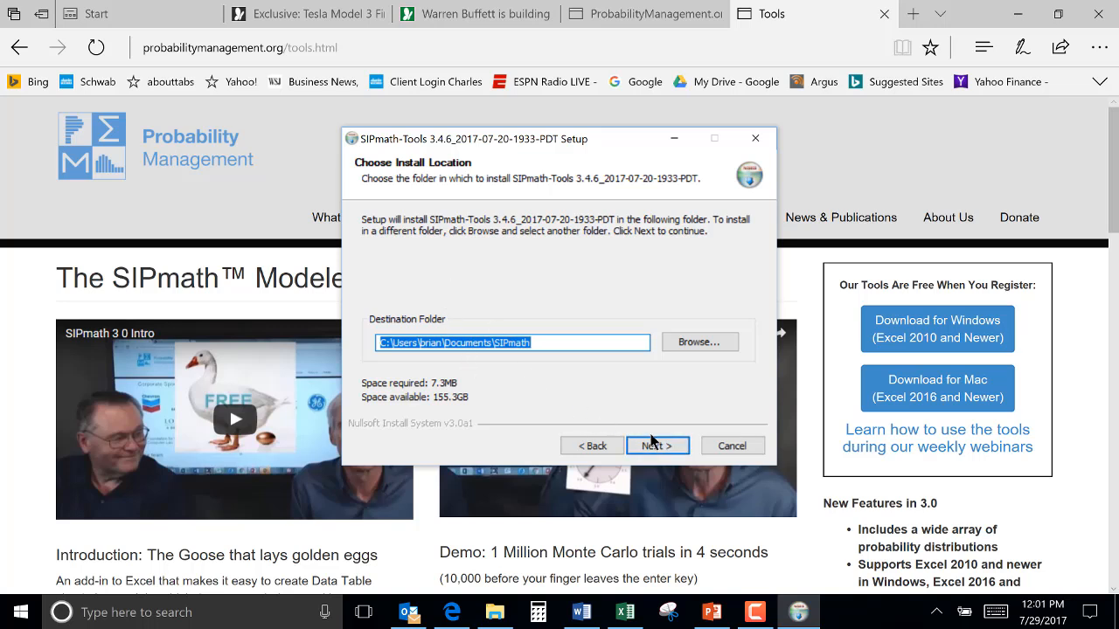
{"action": "left_click", "coordinate": [658, 446]}
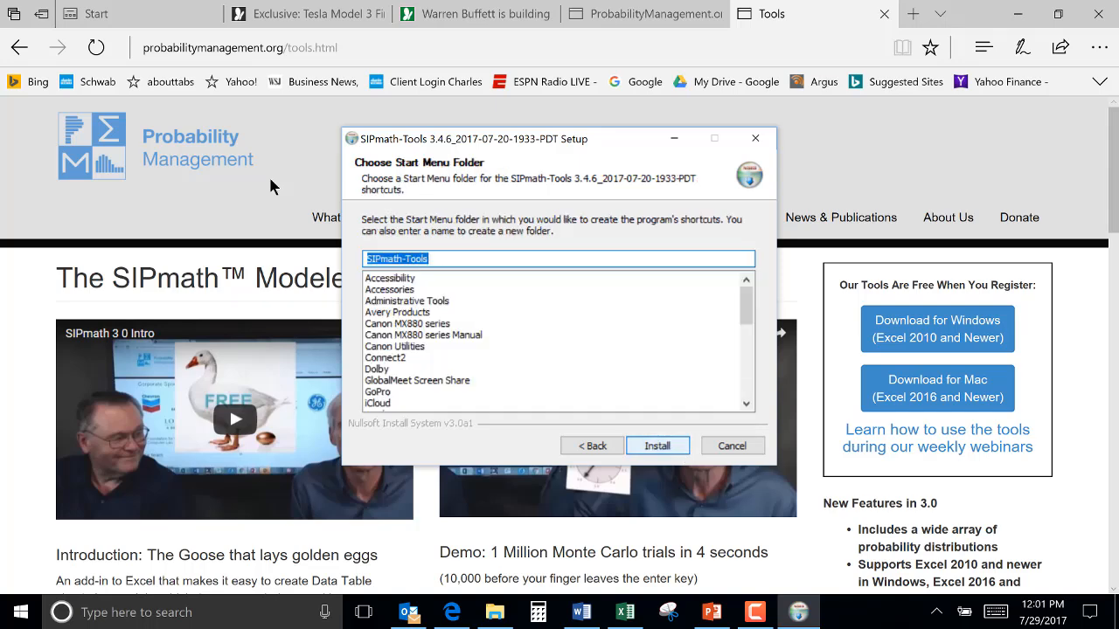
{"action": "left_click", "coordinate": [657, 446]}
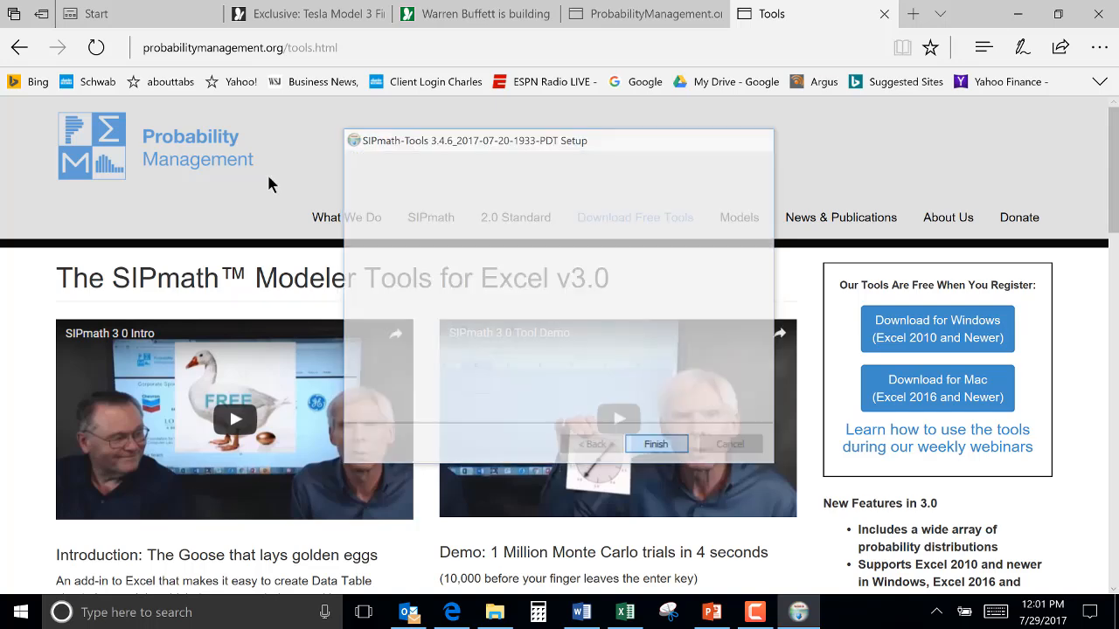
{"action": "left_click", "coordinate": [655, 443]}
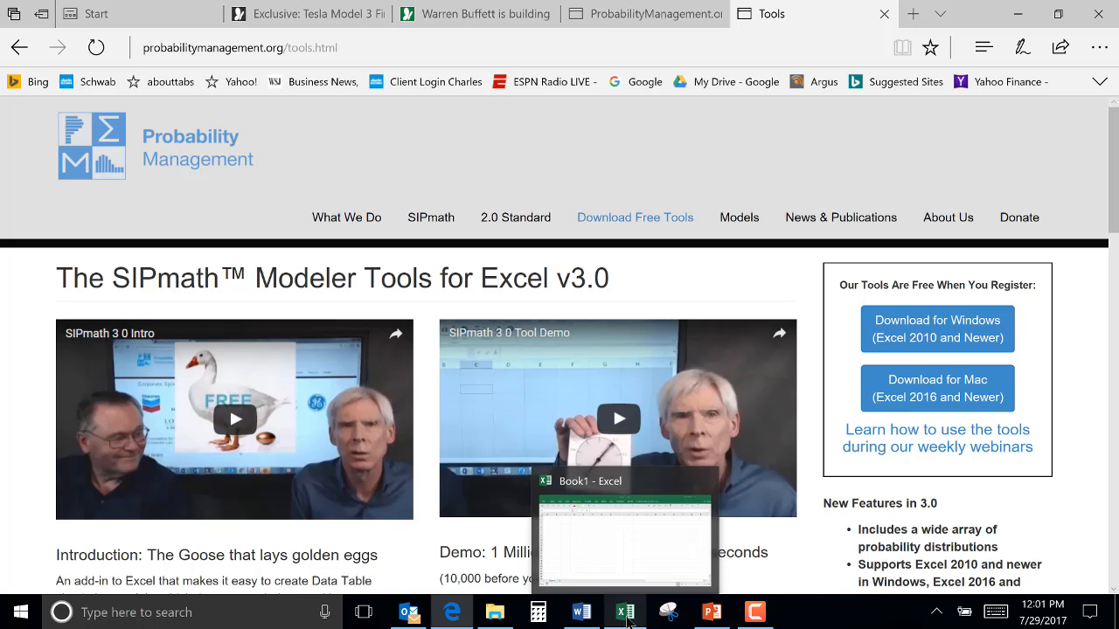
In the blank workbook, open the Manage Excel Add-ins list via File > Options > Add-ins.
{"action": "left_click", "coordinate": [624, 612]}
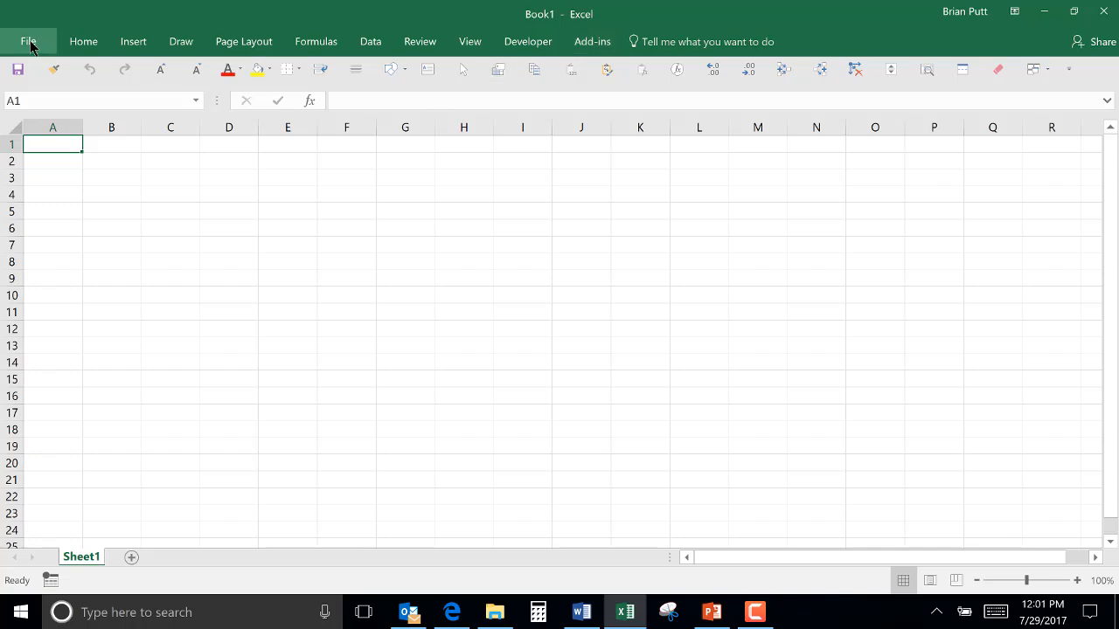
{"action": "left_click", "coordinate": [28, 41]}
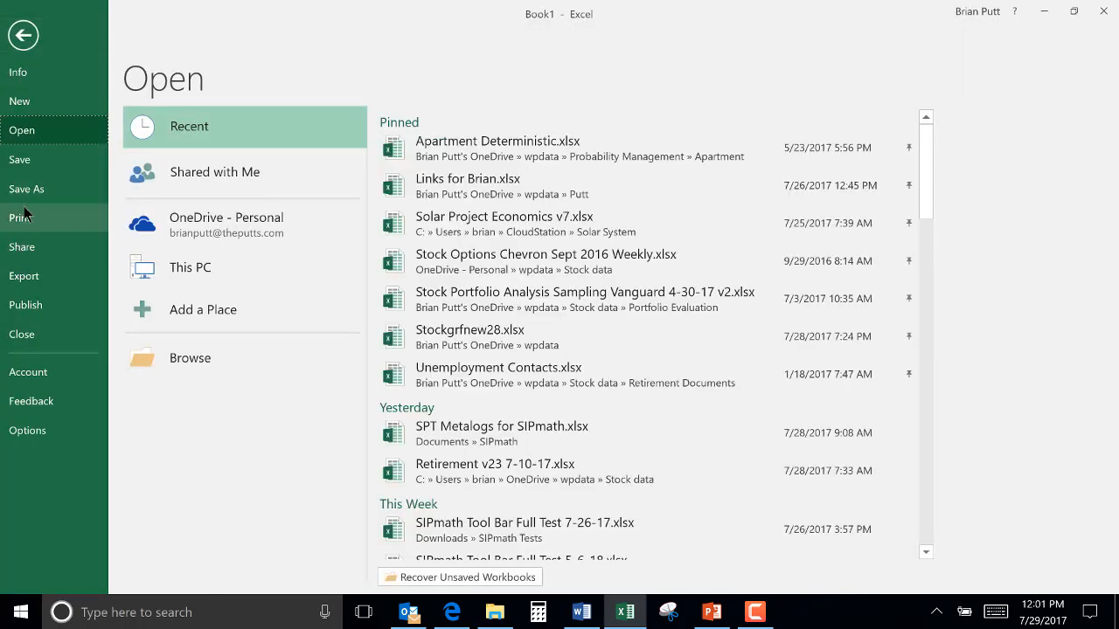
{"action": "mouse_move", "coordinate": [38, 420]}
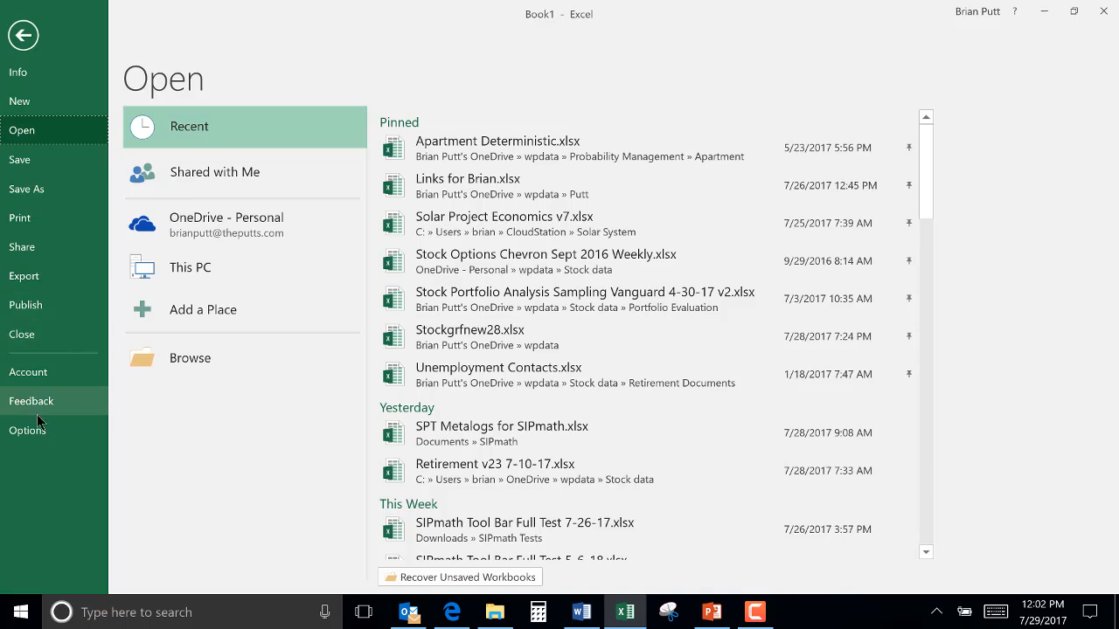
{"action": "left_click", "coordinate": [26, 430]}
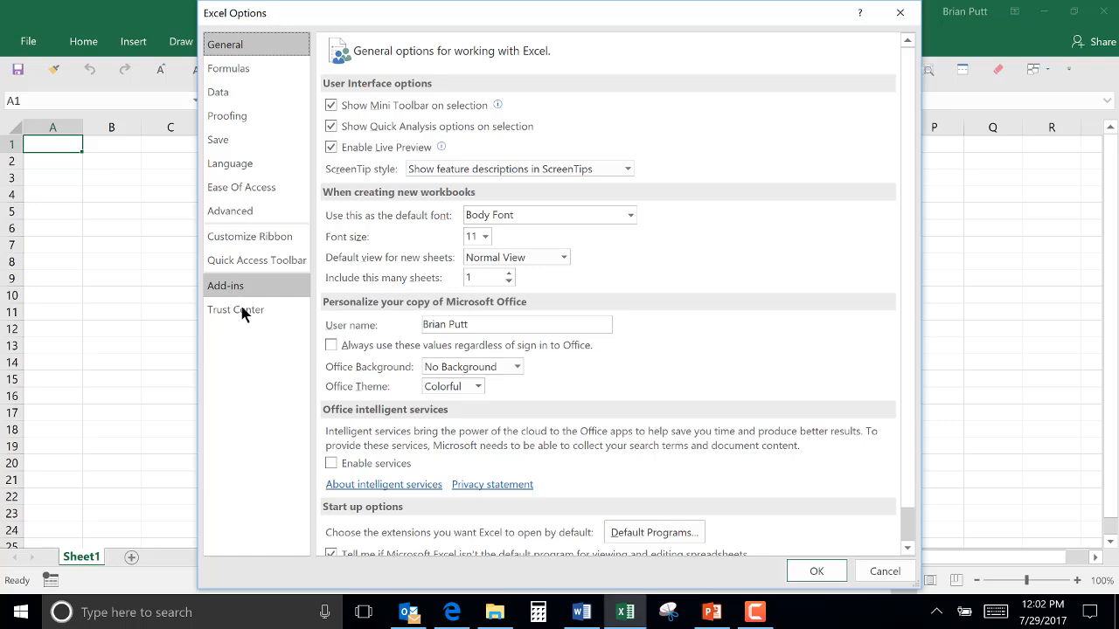
{"action": "left_click", "coordinate": [225, 285]}
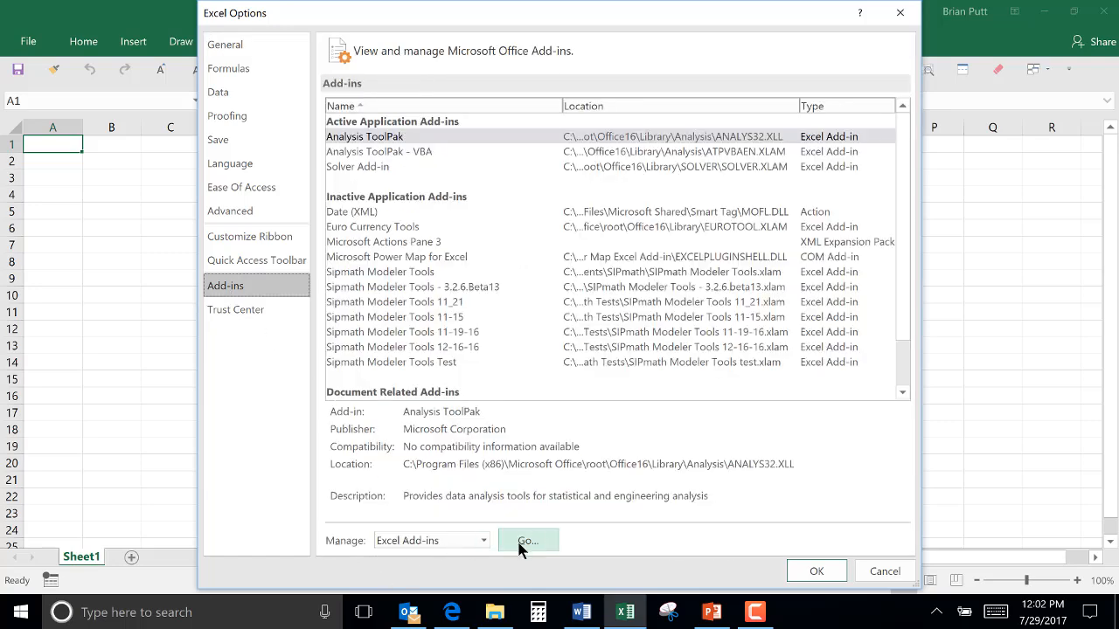
{"action": "left_click", "coordinate": [527, 540]}
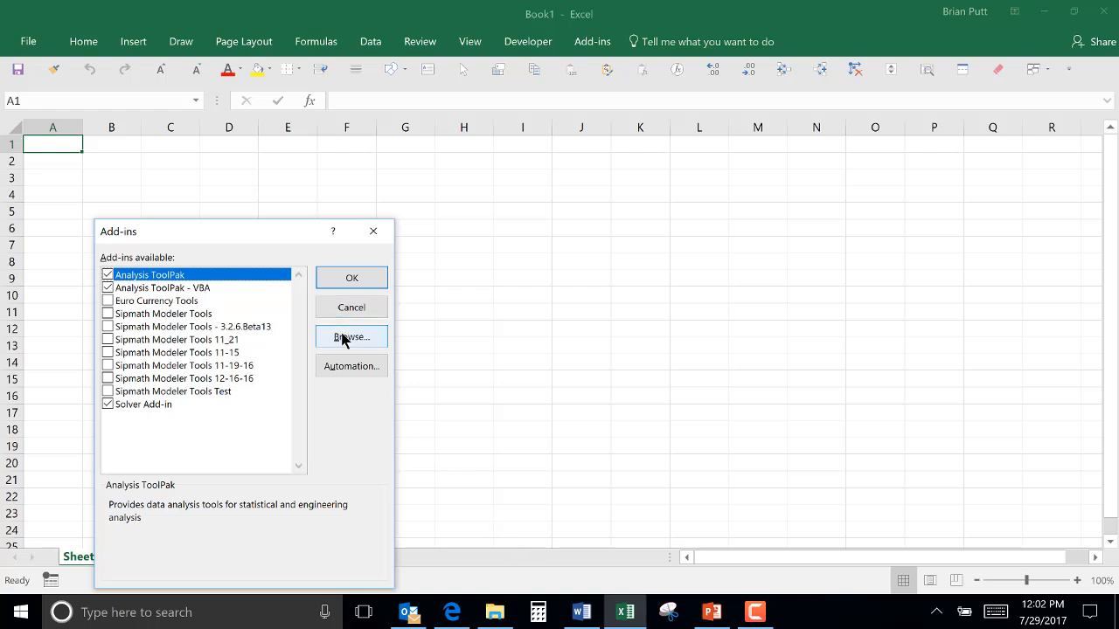
Browse to Documents > SIPmath and choose SIPmath Modeler Tools.xlam as the add-in.
{"action": "left_click", "coordinate": [351, 337]}
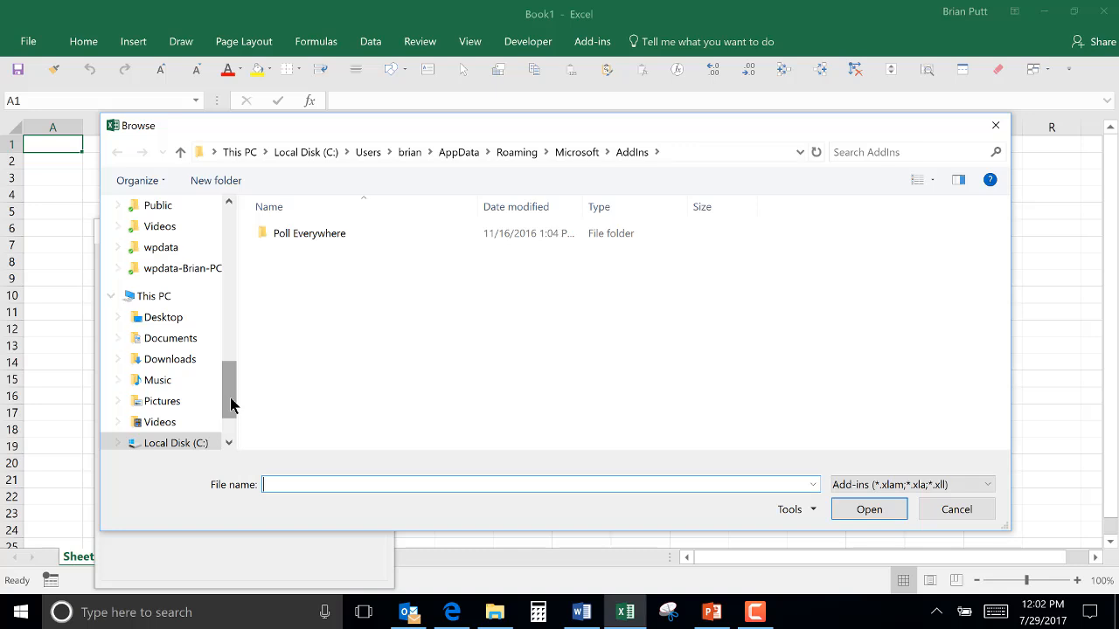
{"action": "left_click", "coordinate": [170, 337]}
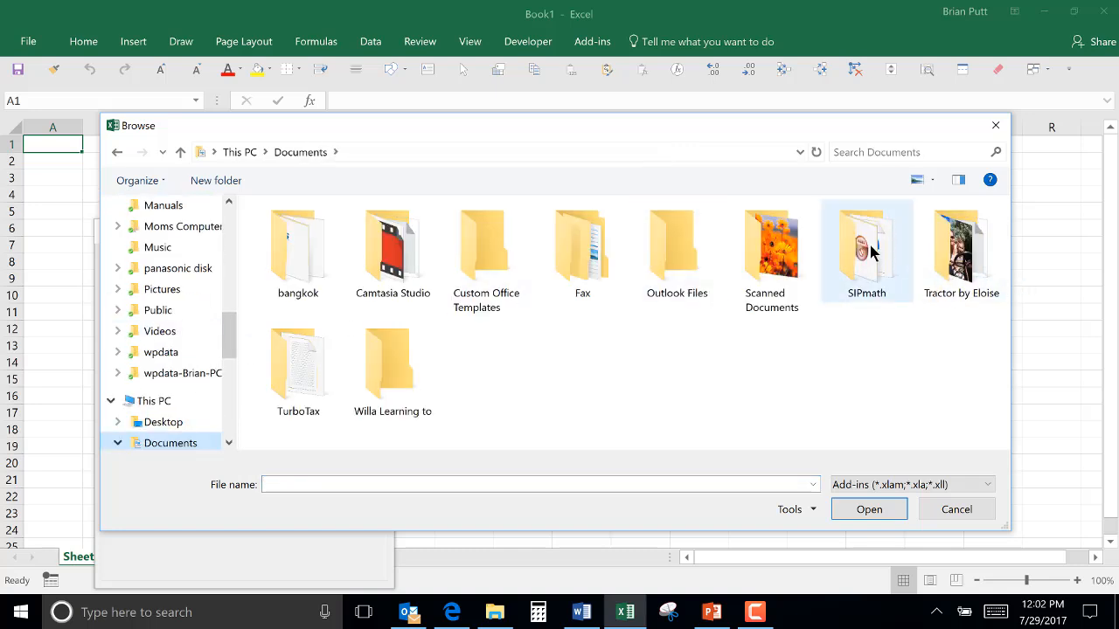
{"action": "double_click", "coordinate": [867, 243]}
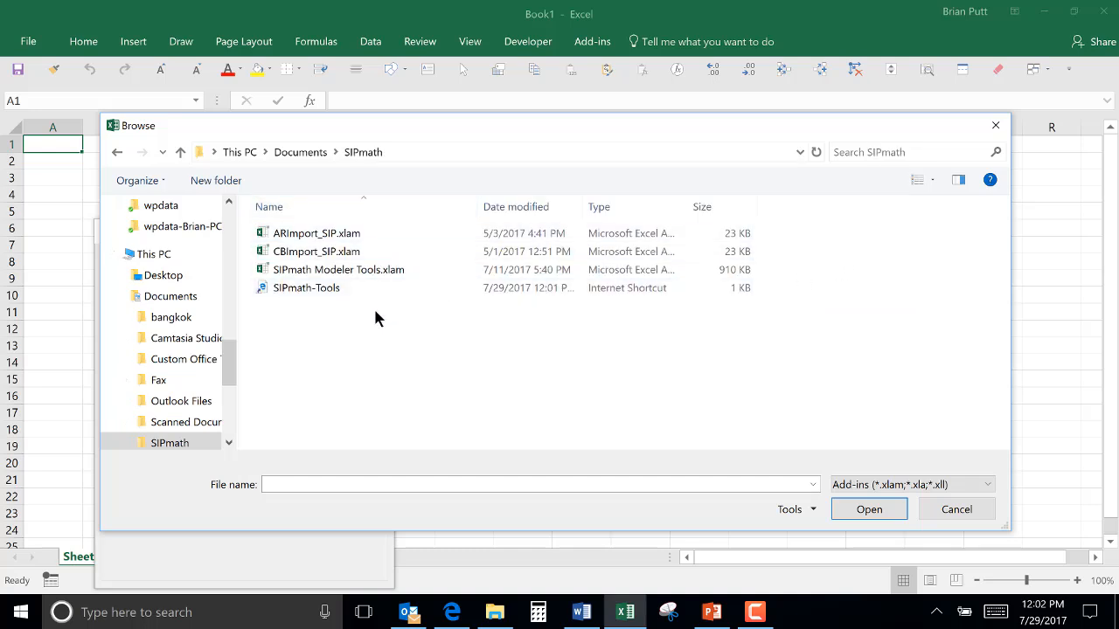
{"action": "left_click", "coordinate": [338, 269]}
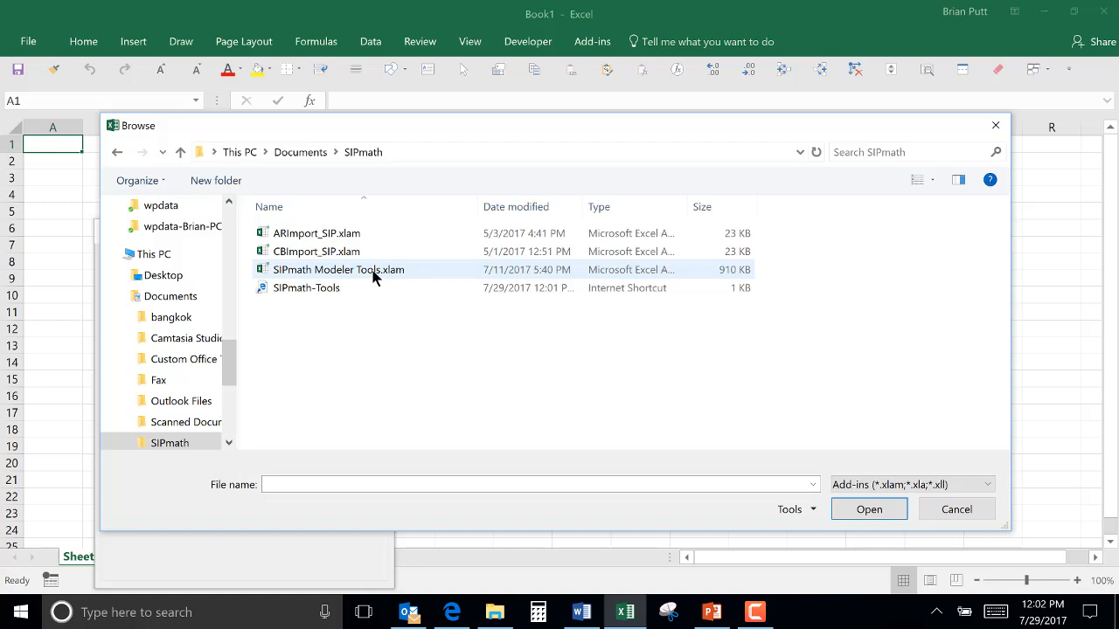
{"action": "mouse_move", "coordinate": [374, 278]}
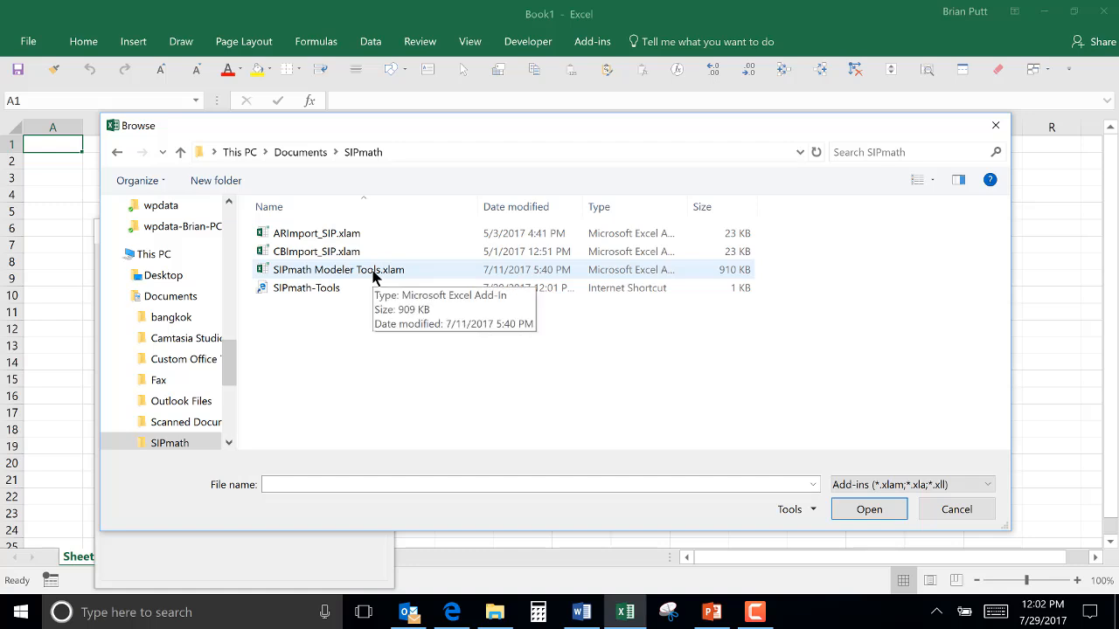
{"action": "mouse_move", "coordinate": [516, 278]}
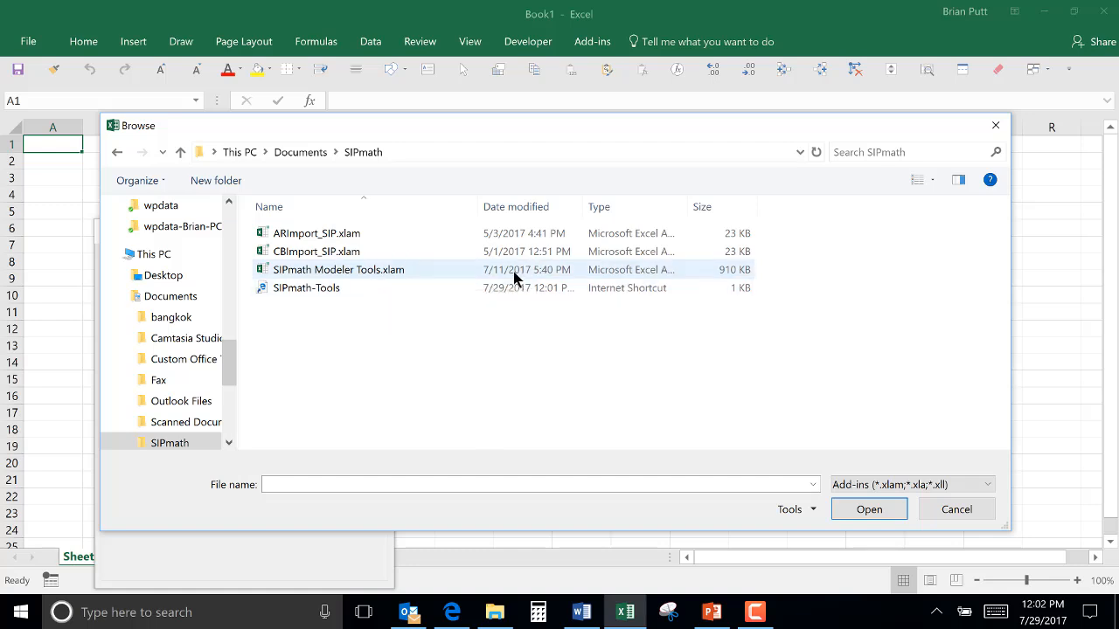
{"action": "left_click", "coordinate": [338, 269]}
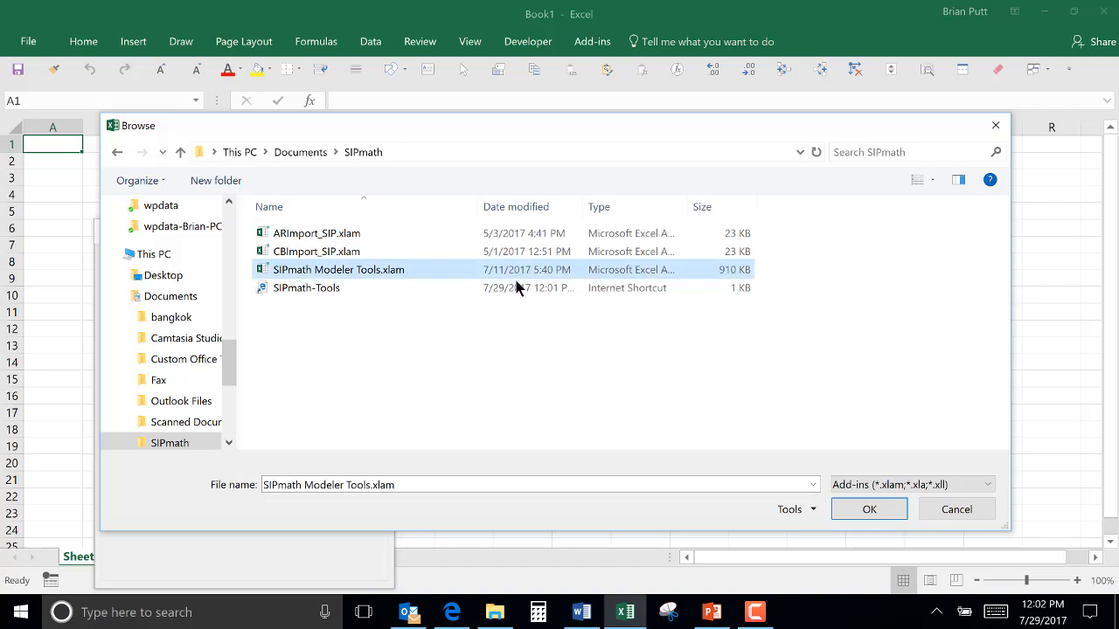
{"action": "left_click", "coordinate": [869, 509]}
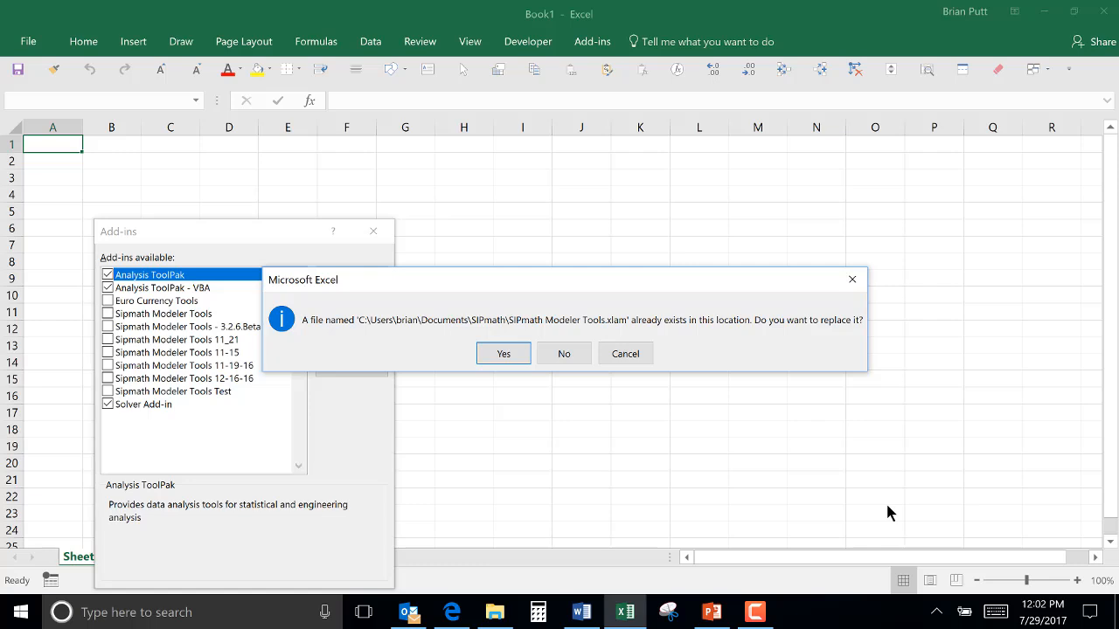
{"action": "mouse_move", "coordinate": [662, 438]}
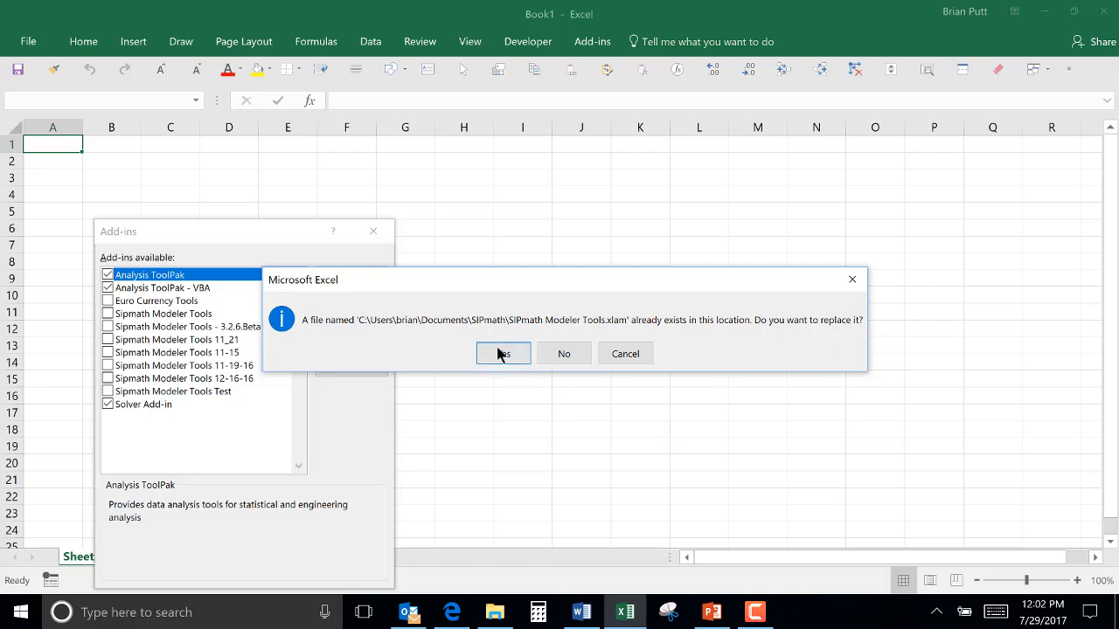
Replace the existing add-in file, confirm the Add-ins dialog, and show the SIPmath Modeler Tools ribbon.
{"action": "left_click", "coordinate": [502, 353]}
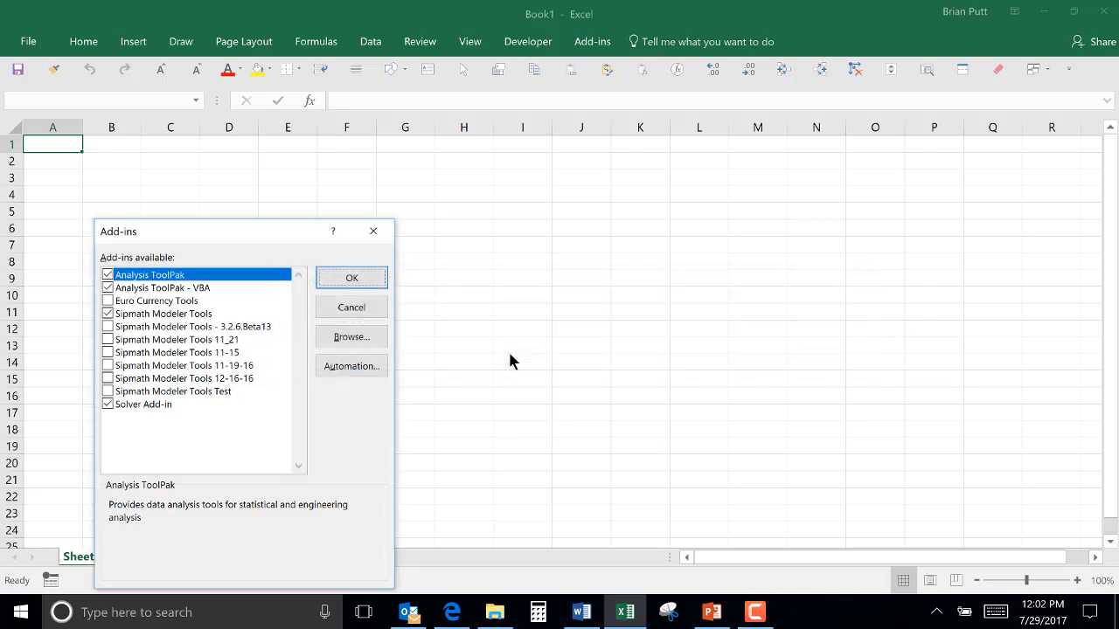
{"action": "mouse_move", "coordinate": [373, 263]}
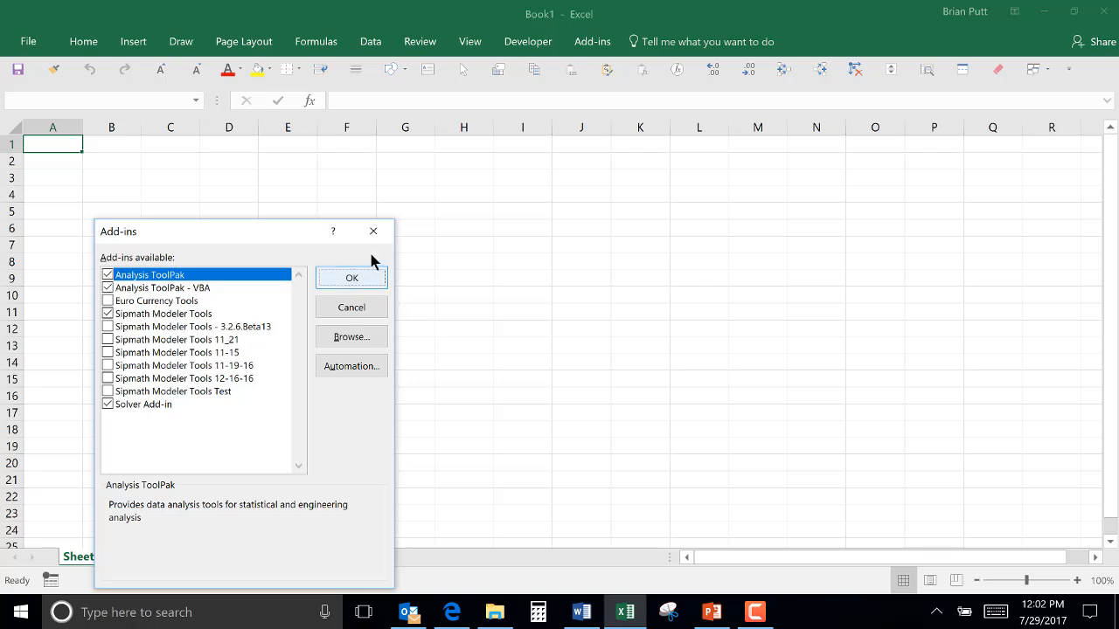
{"action": "left_click", "coordinate": [351, 277]}
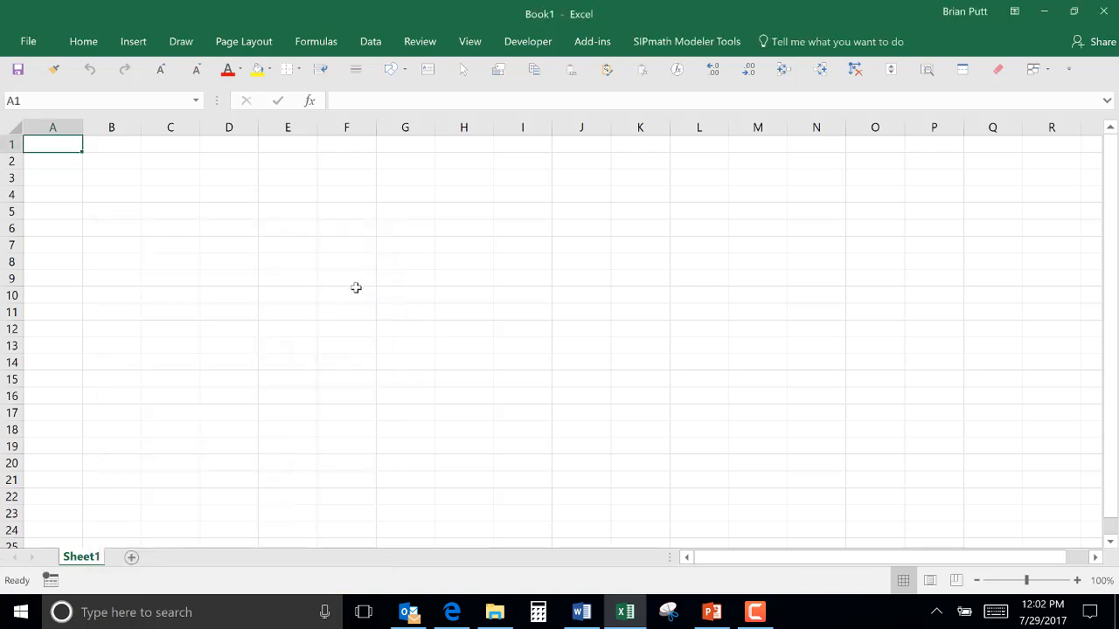
{"action": "left_click", "coordinate": [686, 41]}
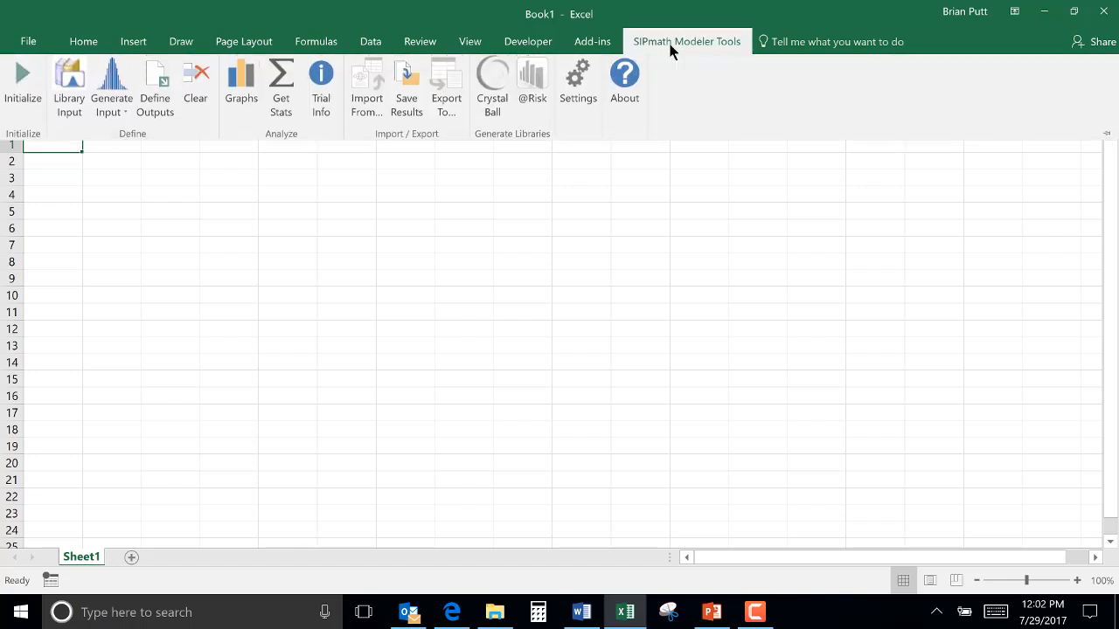